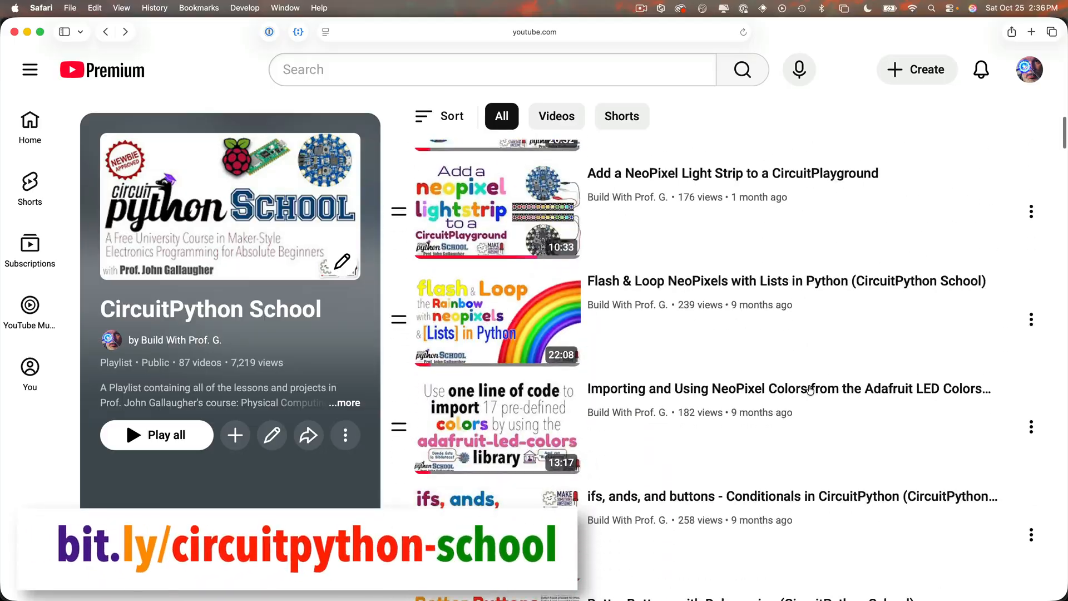
Scroll down through the CircuitPython School playlist on YouTube.
scroll("down", 3)
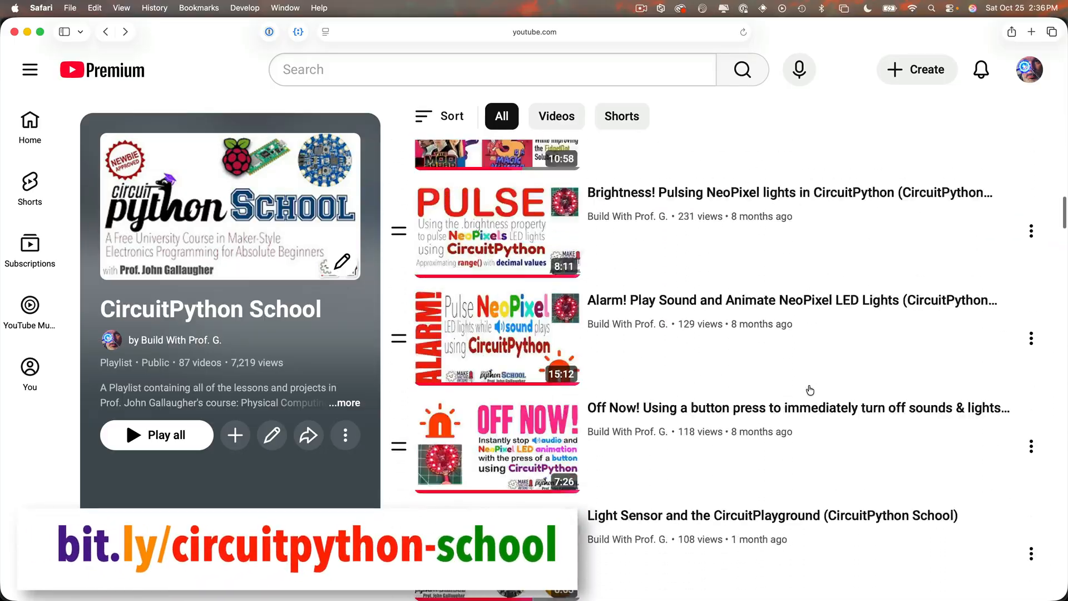
scroll("down", 3)
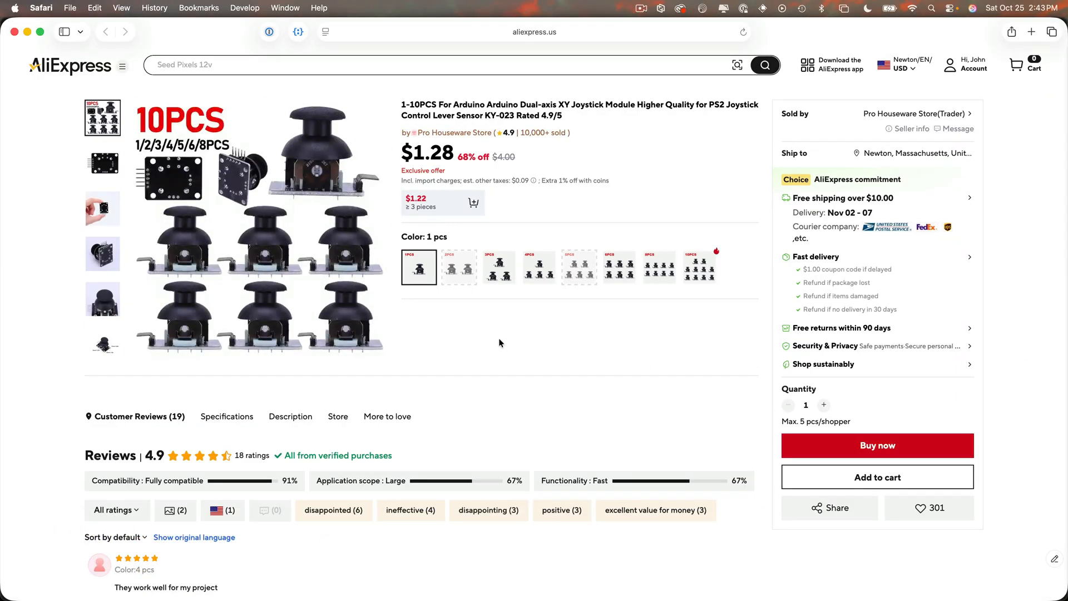
mouse_move(679, 149)
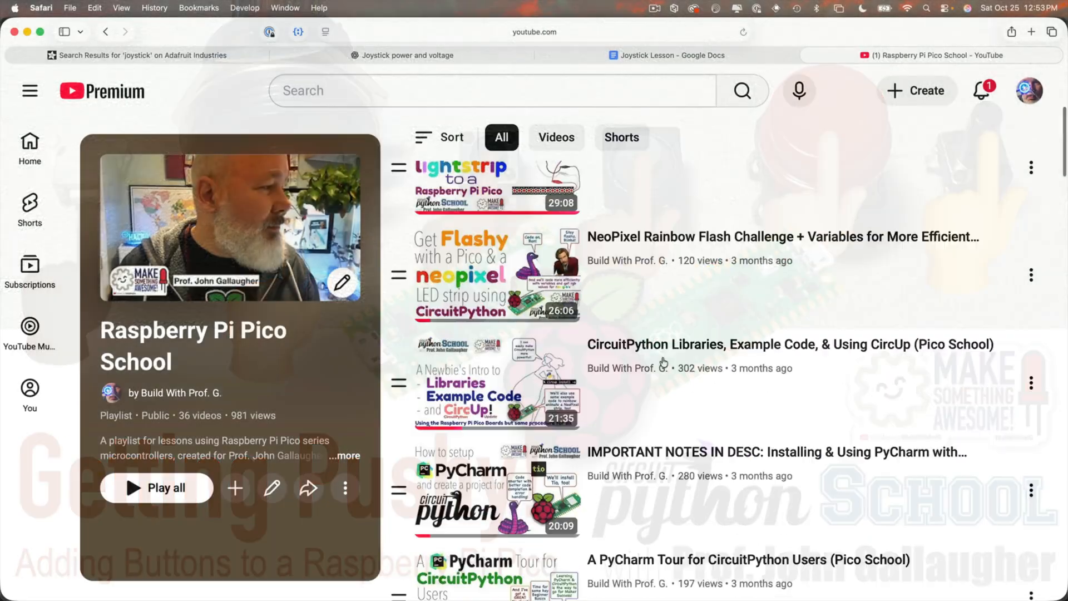
scroll("down", 3)
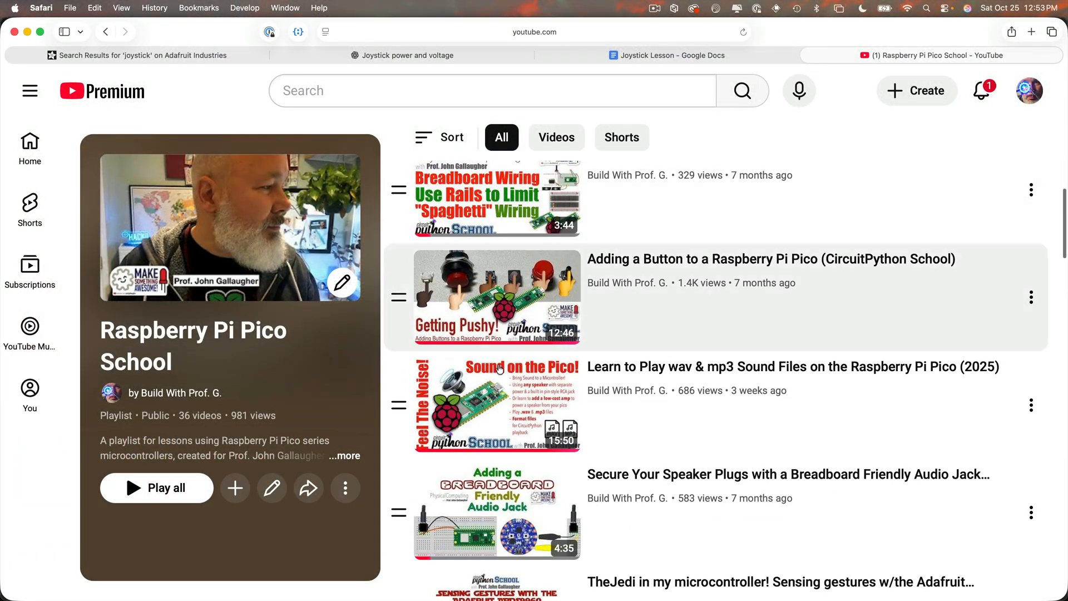
scroll("down", 3)
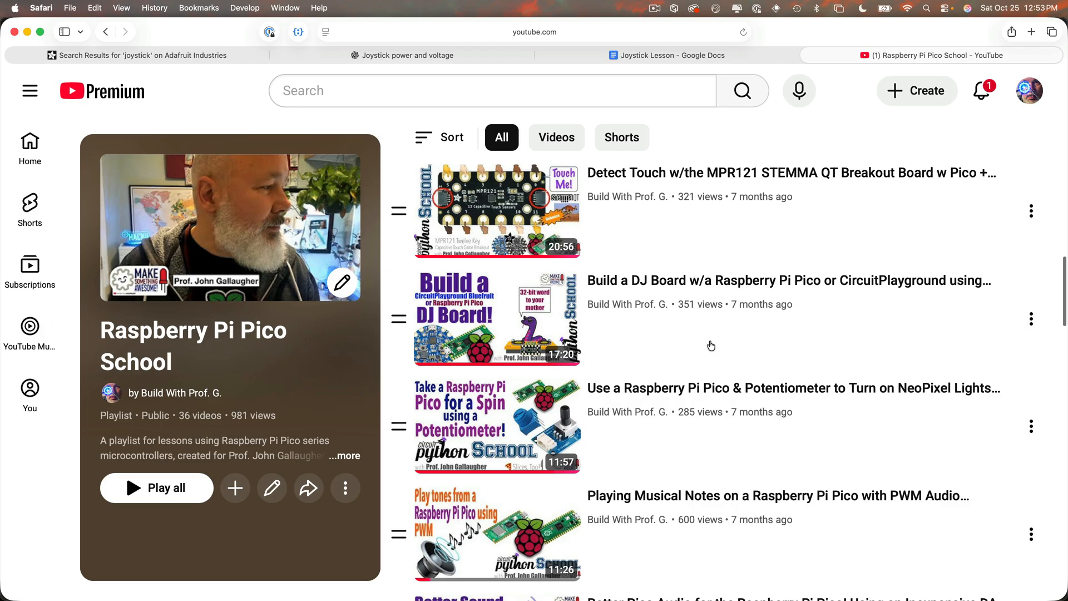
key("cmd+tab")
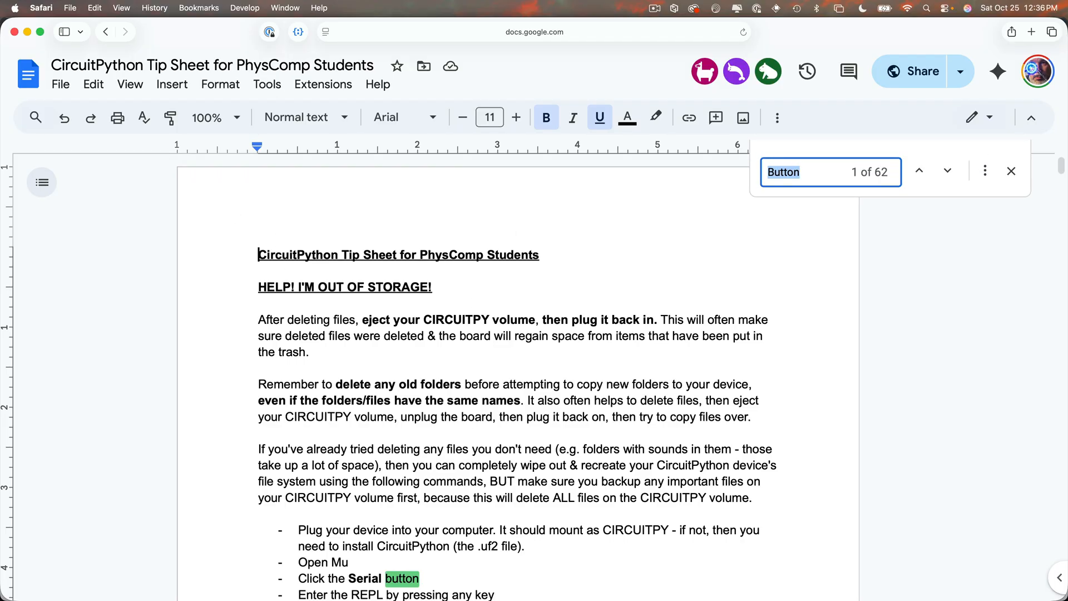
Search the tip sheet for 'potentiom' and select the POTENTIOMETER example code to copy.
type("potentiom")
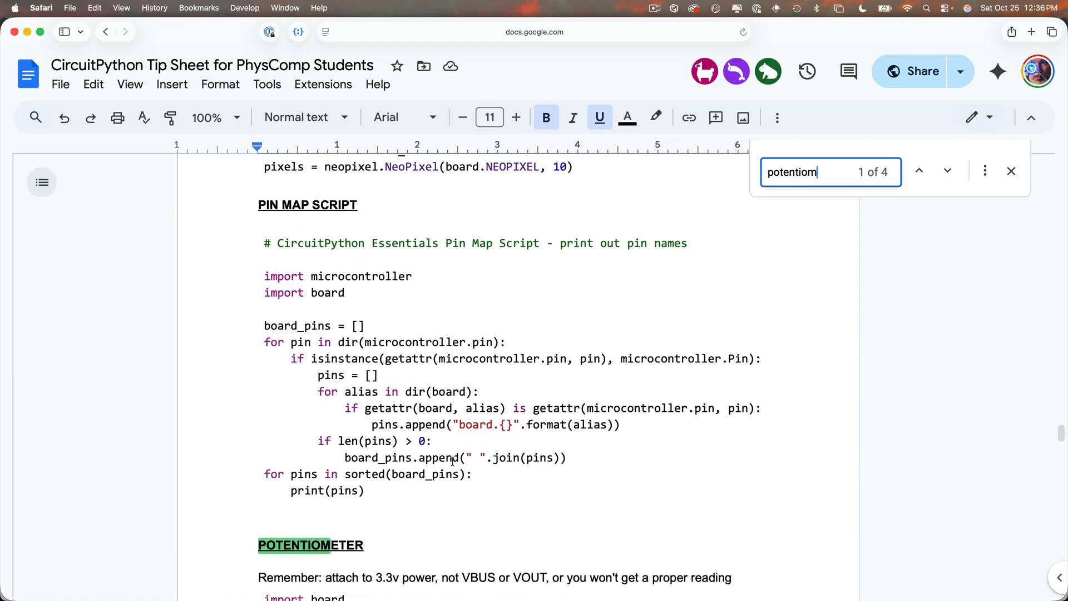
scroll("down", 3)
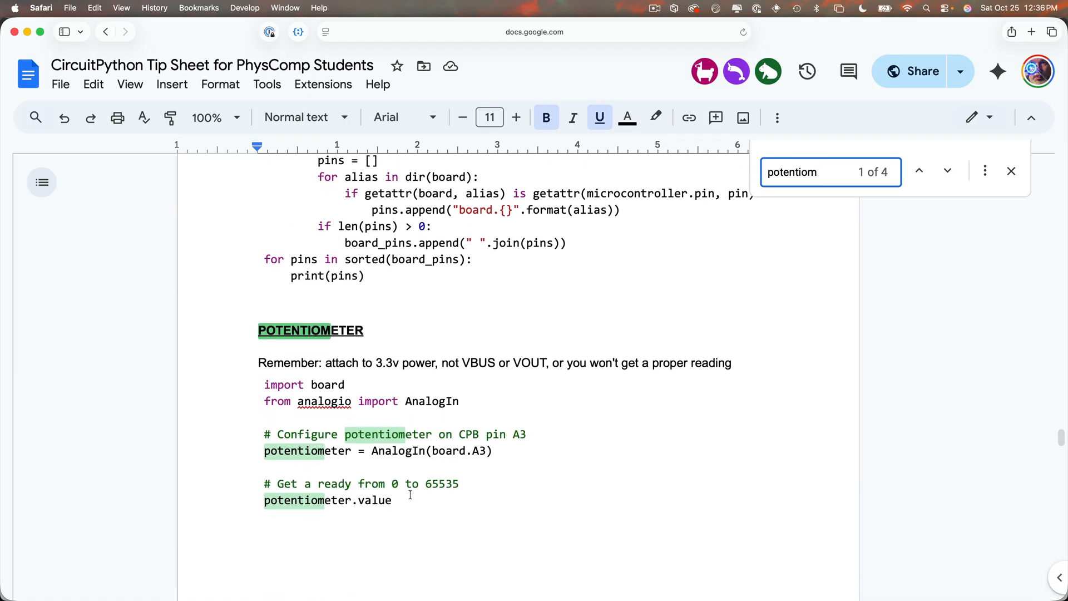
left_click_drag(264, 384, 392, 500)
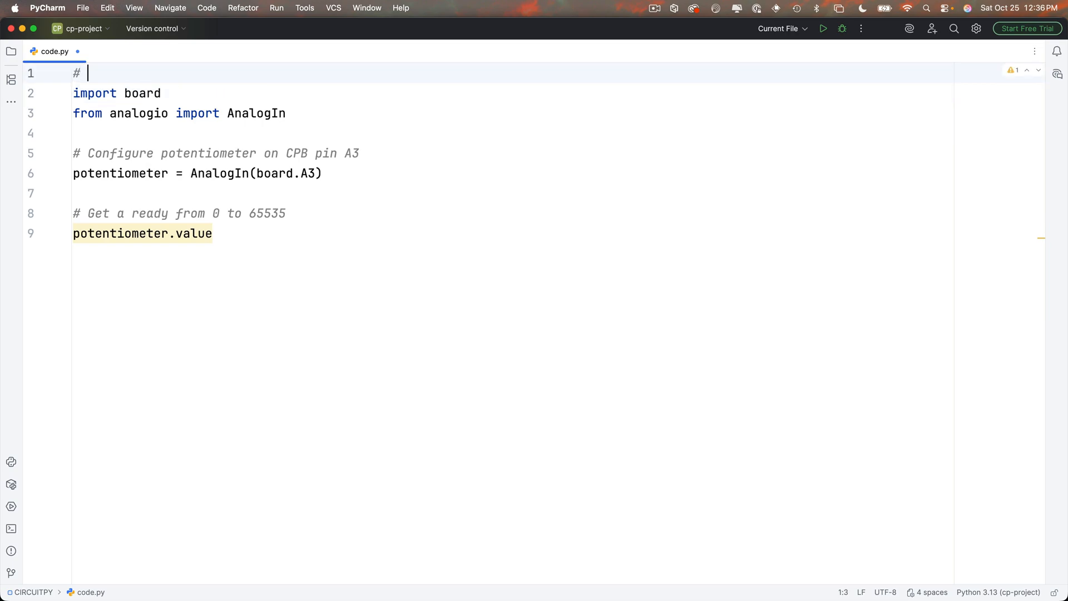
Add a '# joystick-pico.py' header comment on line 1.
type("joyst")
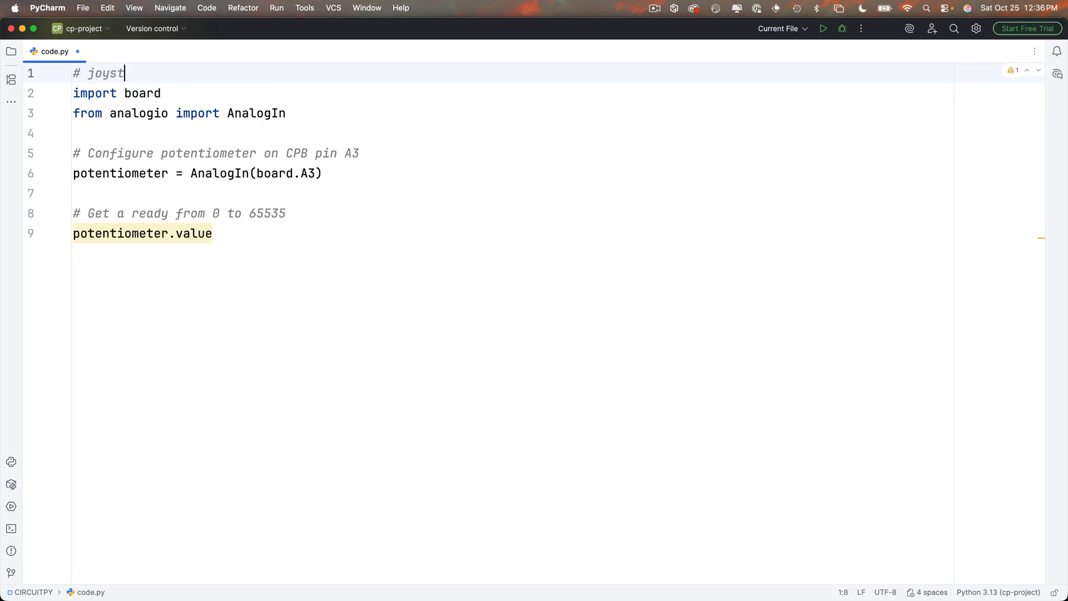
type("ick-pico.")
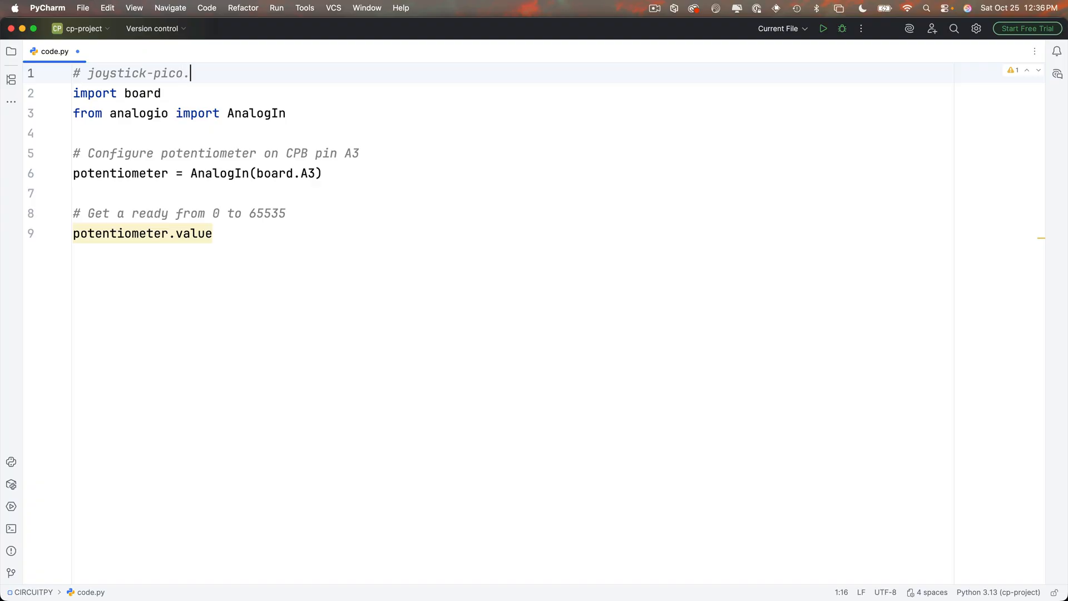
type("py")
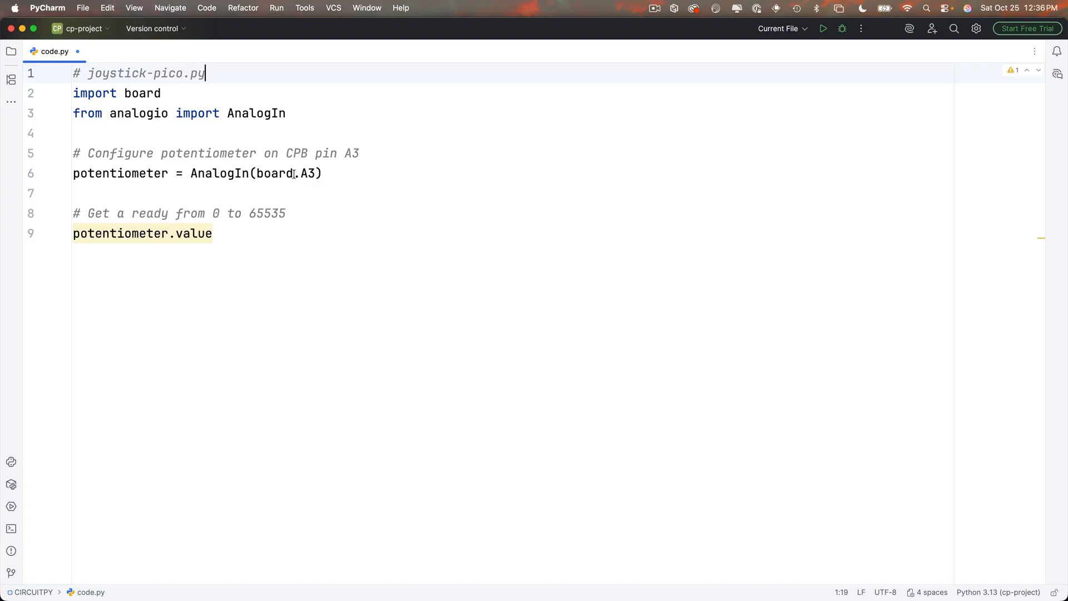
Rename potentiometer to x_axis on pin A0, then duplicate the line for y_axis.
double_click(120, 173)
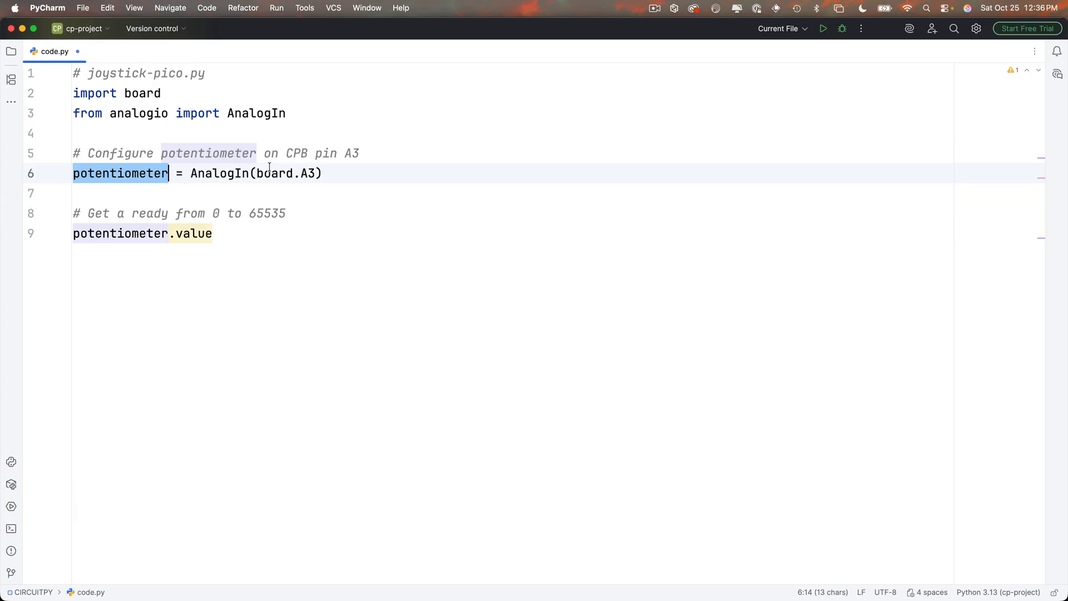
type("x_axis")
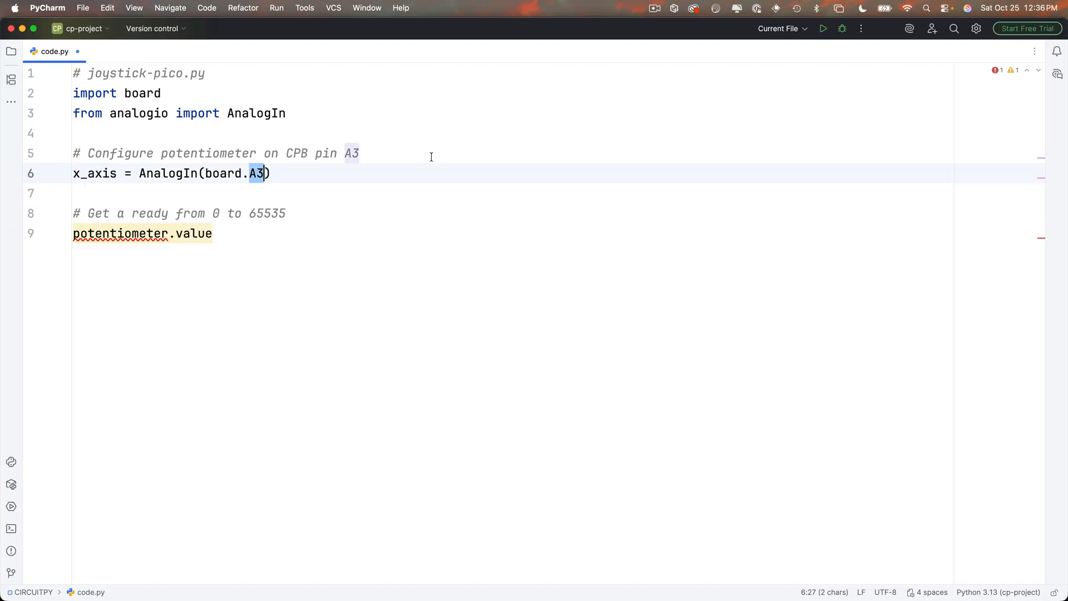
type("0")
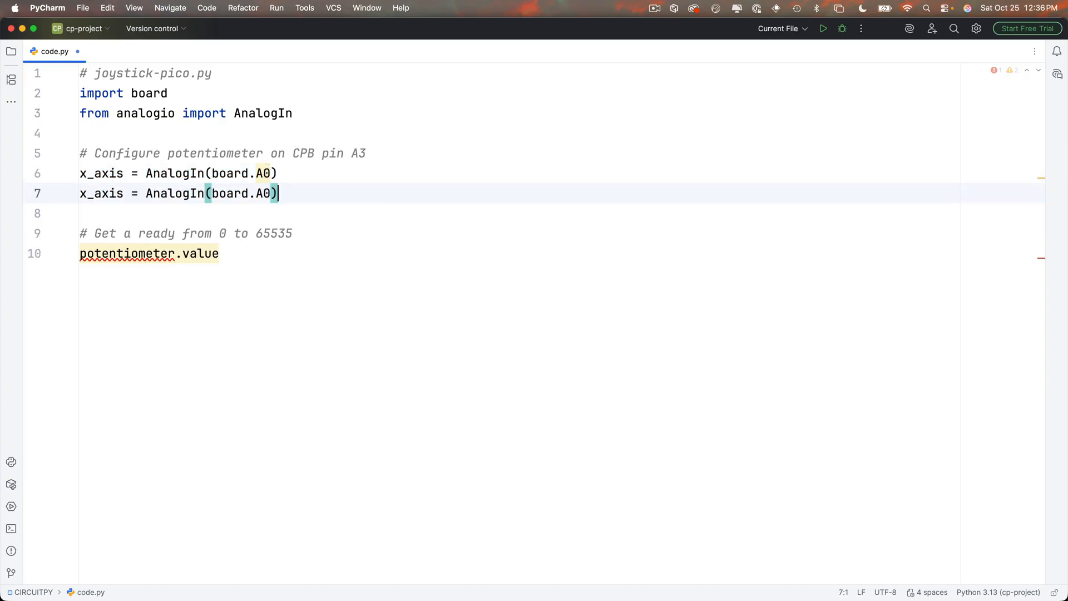
left_click(87, 194)
type("y")
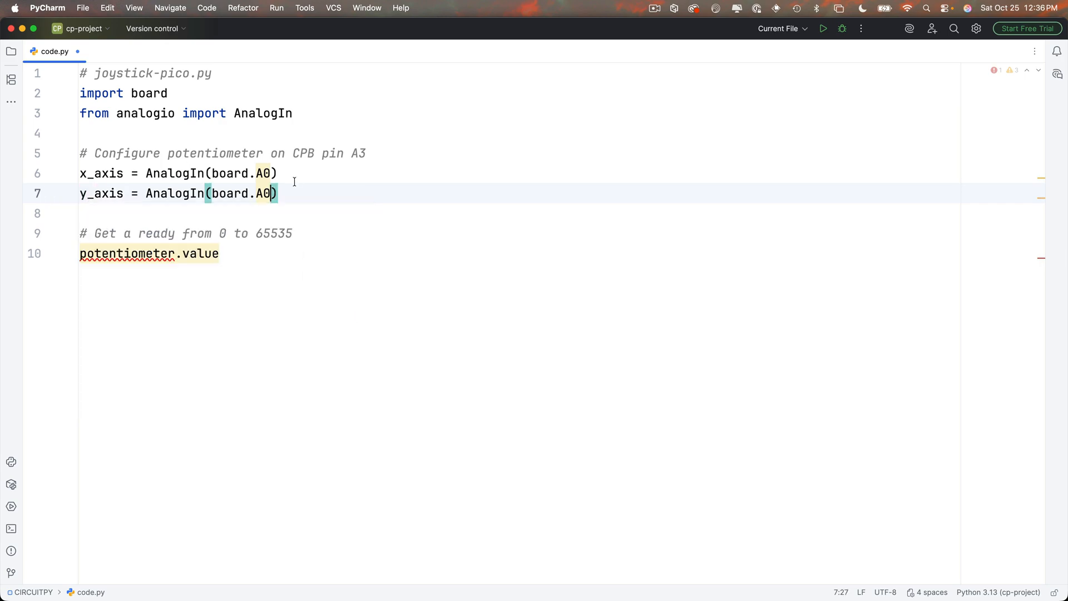
Put y_axis on pin A1 and read x_value and y_value inside the while loop.
type("1")
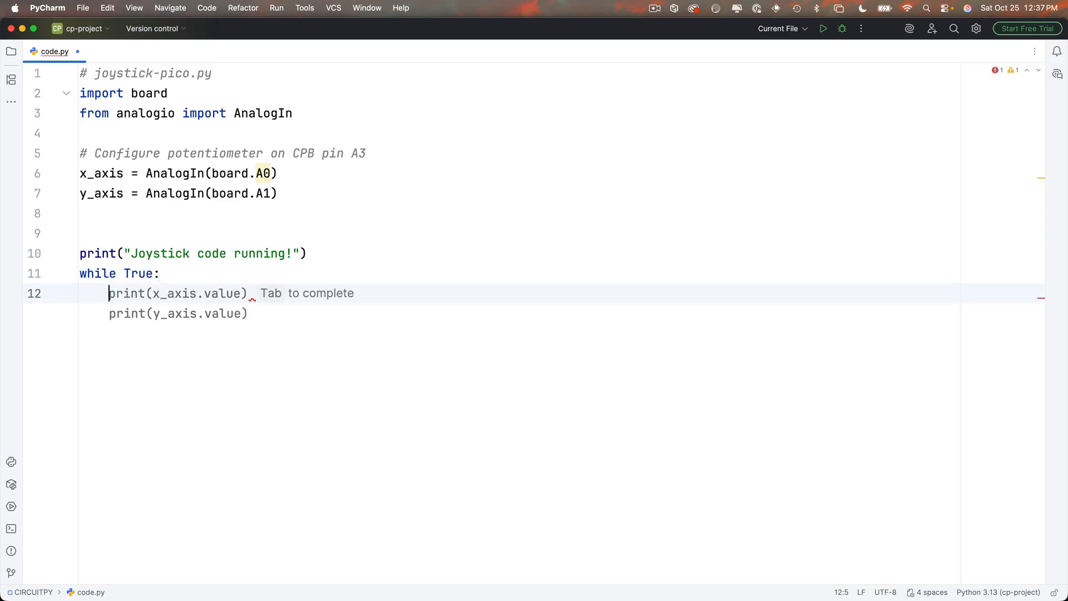
type("x")
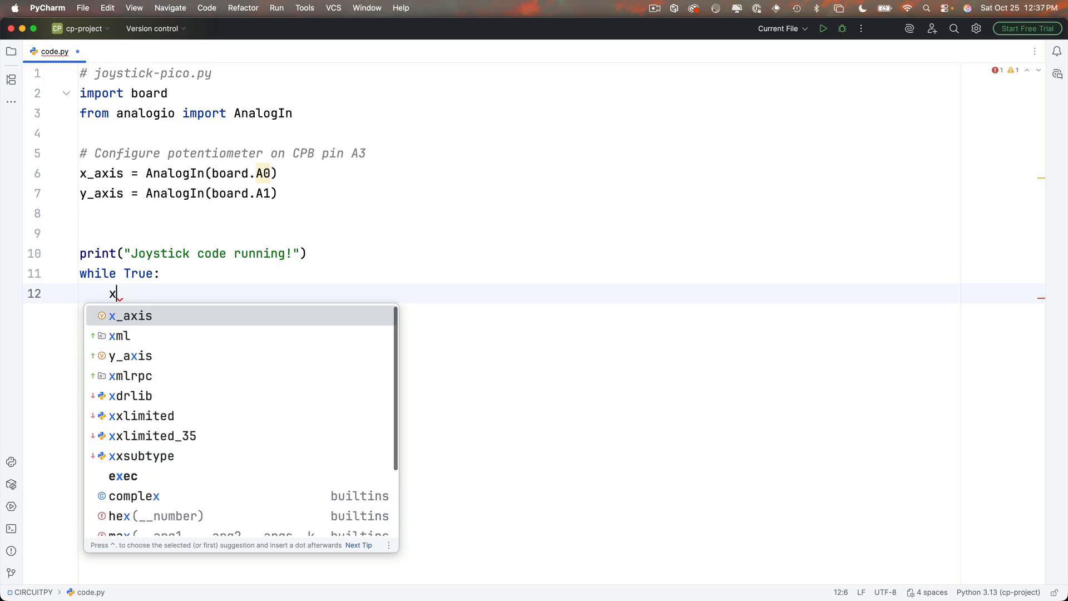
type("_value = x_axis.value")
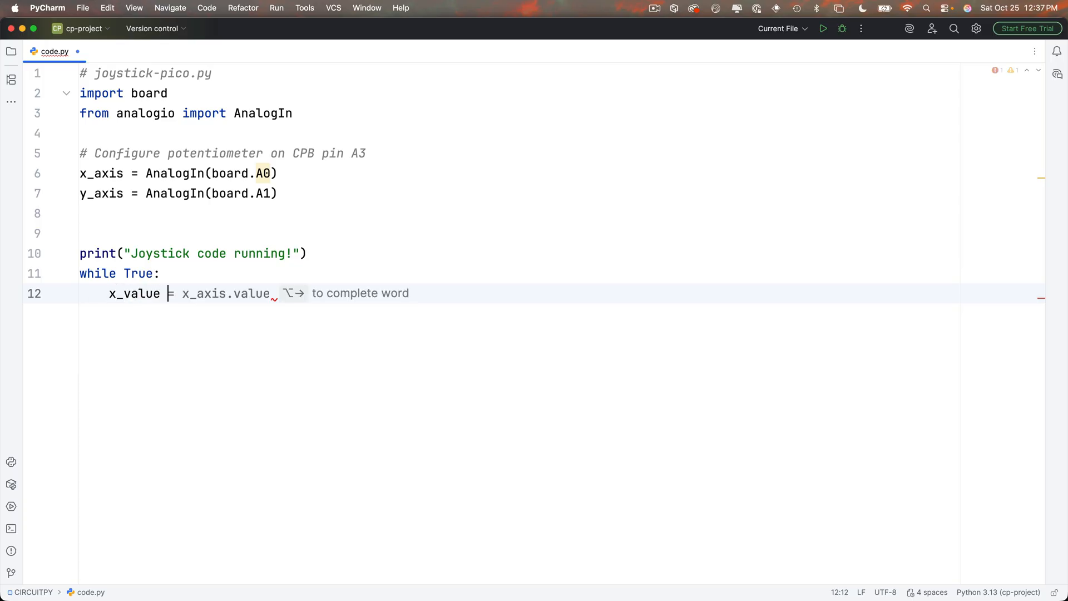
key("tab")
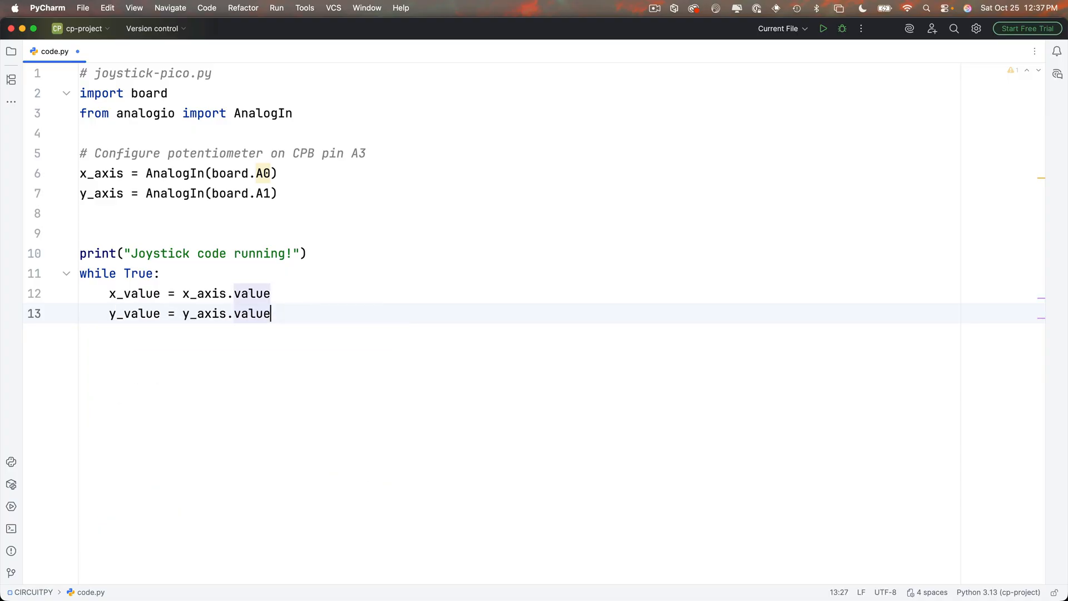
key("enter")
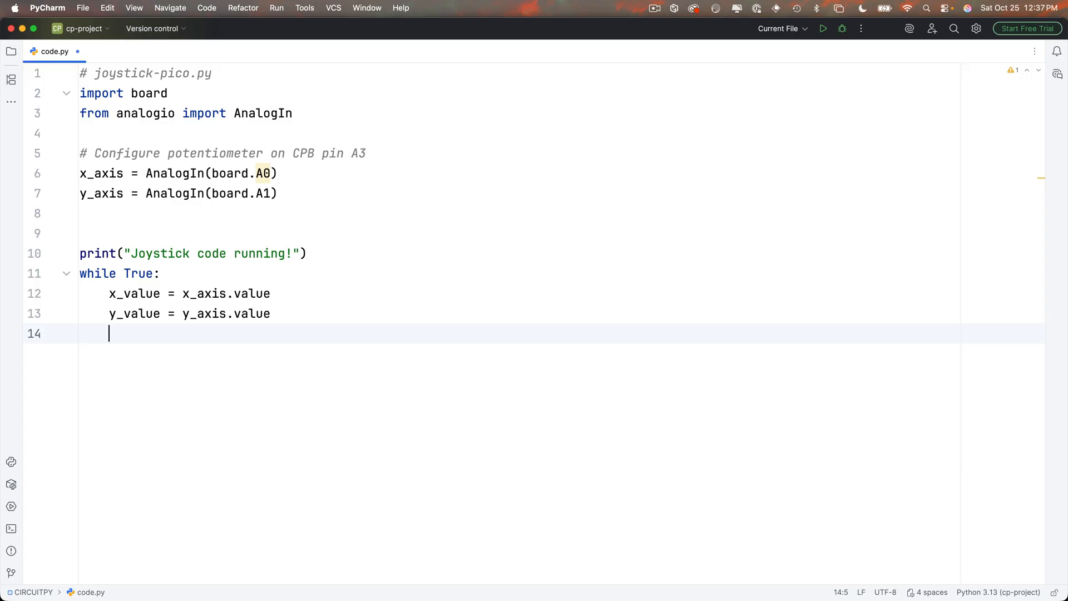
Print f"{x_value}, {y_value}", sleep 0.1 s each pass, and add time to the imports.
type("print")
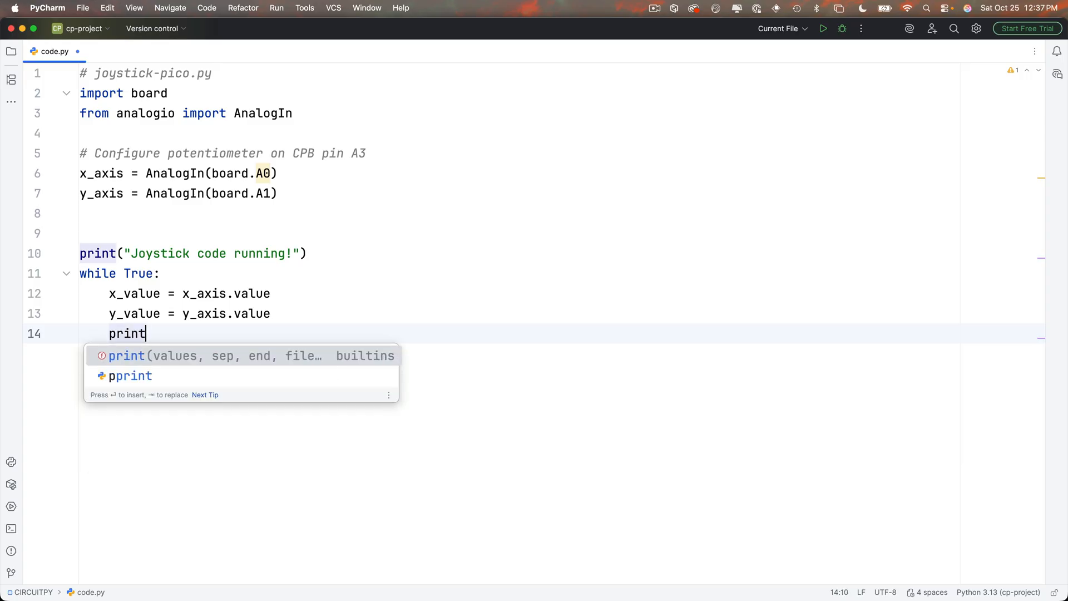
type("(f")
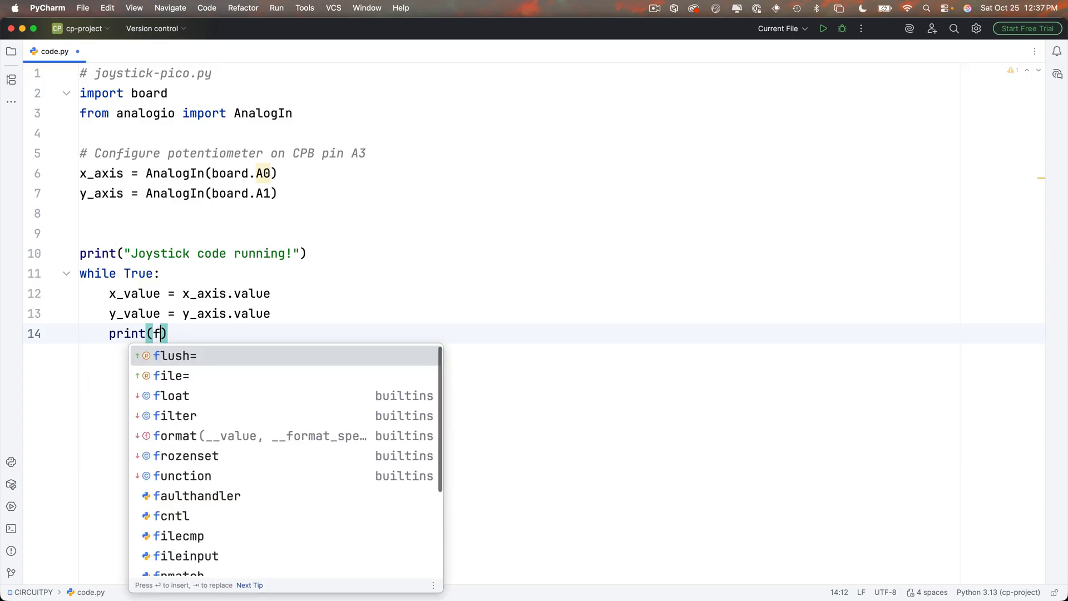
type("\"")
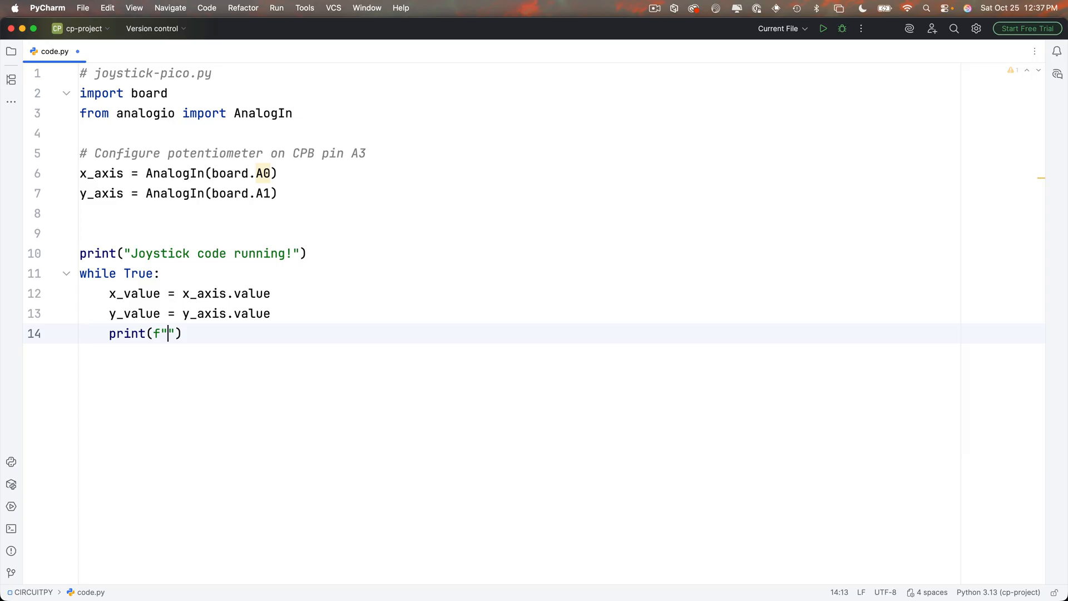
type("{}, {}")
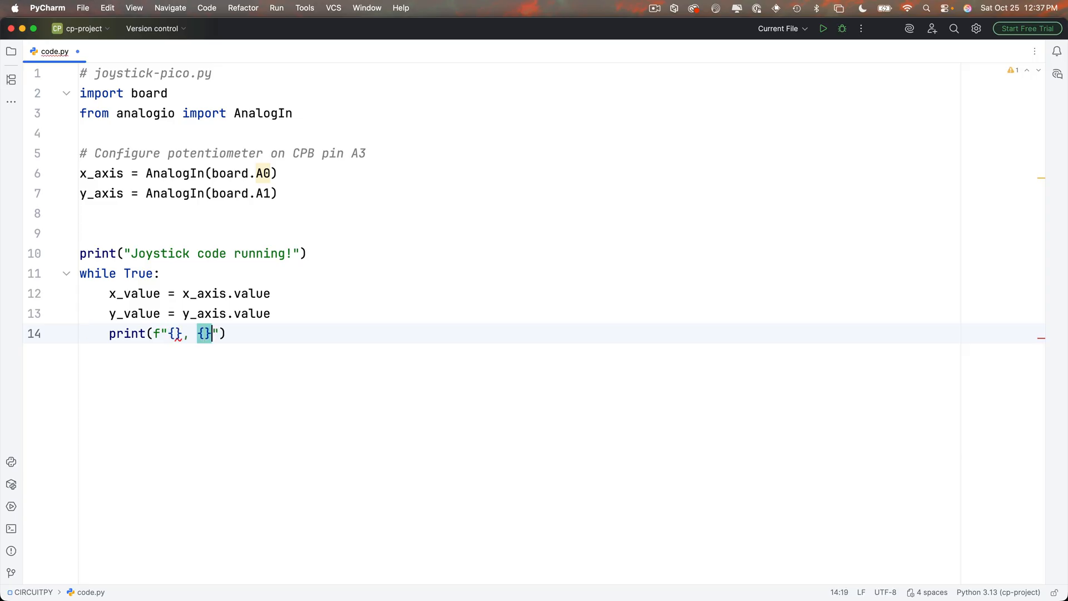
type("x_value")
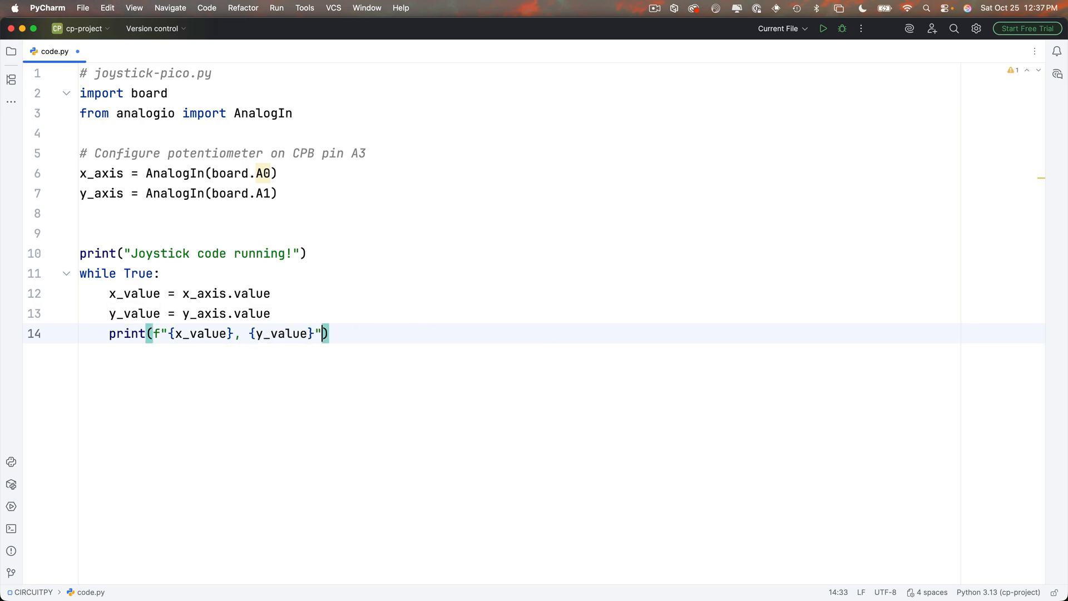
type("time.sleep(1)")
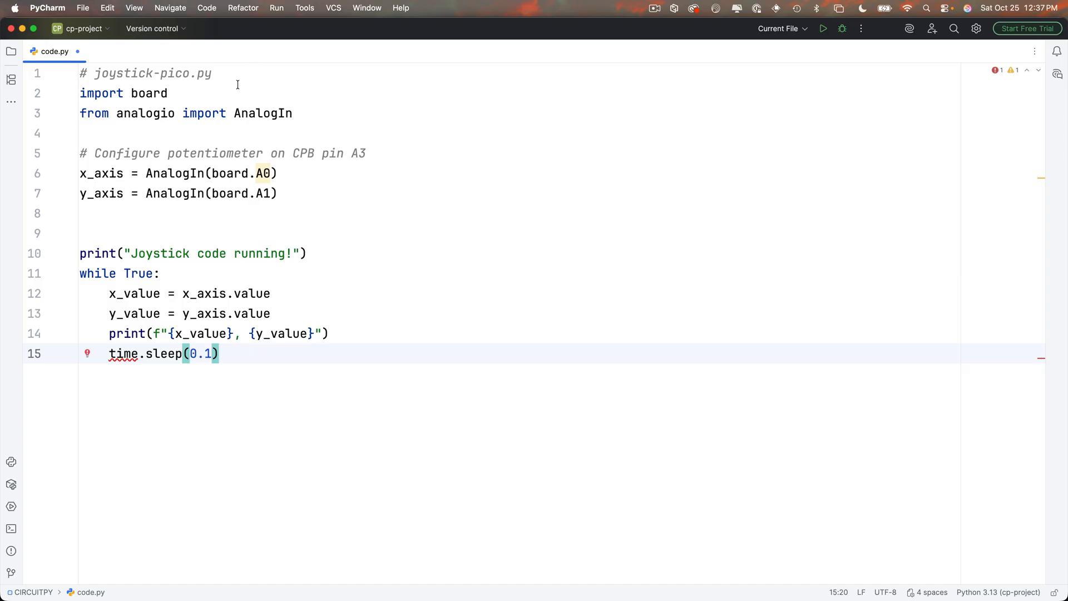
type(", time")
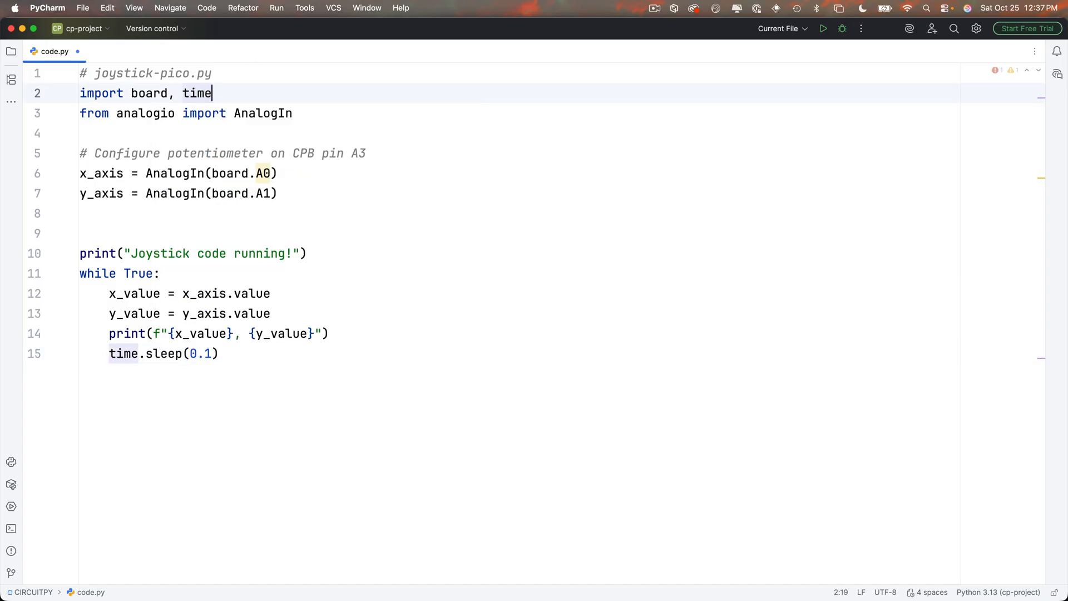
key("cmd+tab")
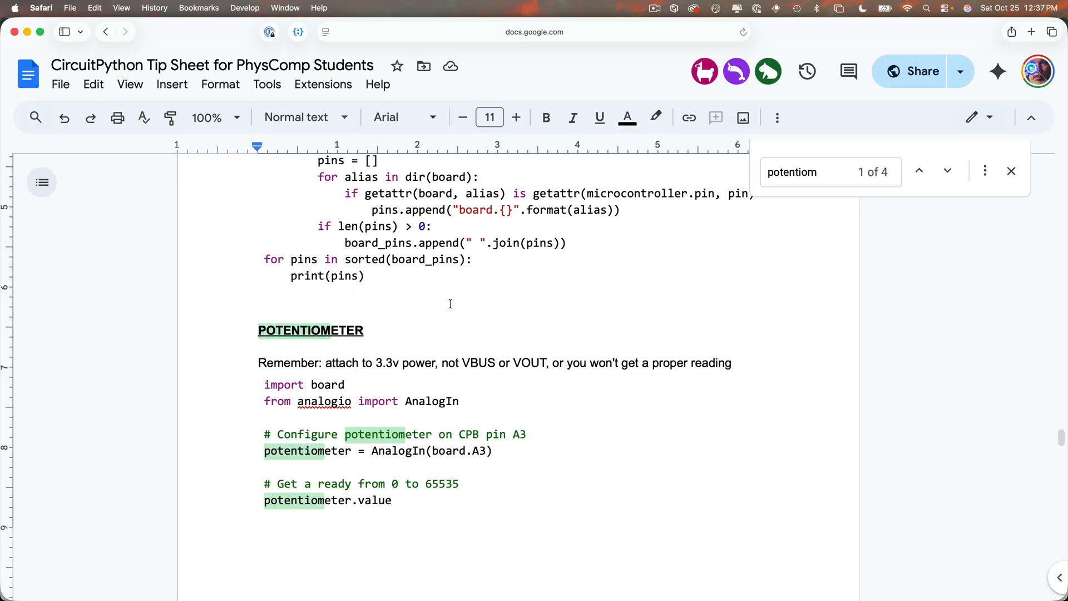
Find 'button' in the tip sheet and select the external button pull-up example.
scroll("down", 3)
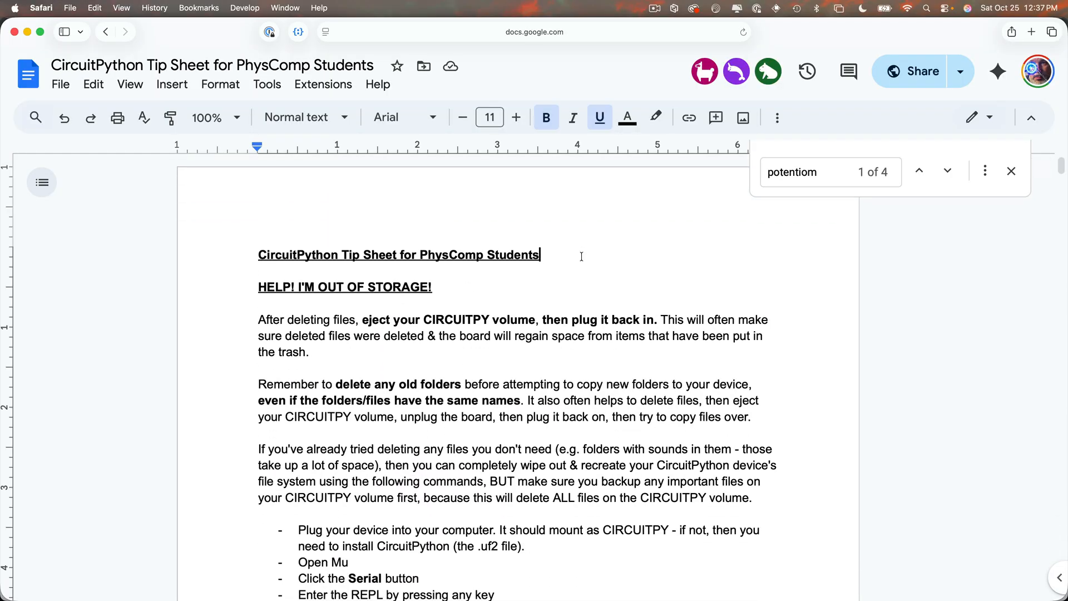
type("button")
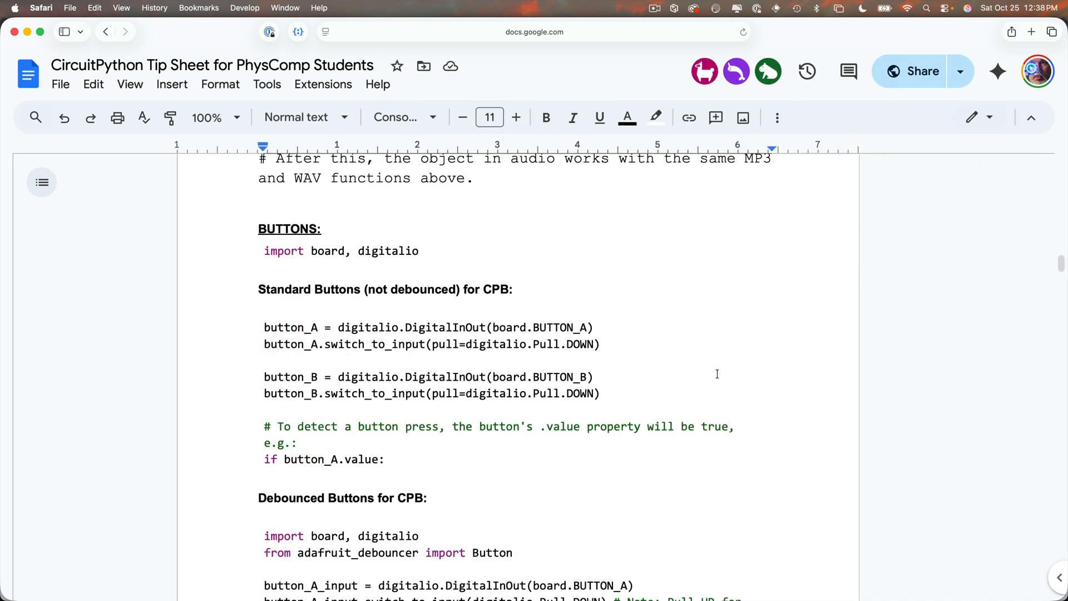
scroll("down", 3)
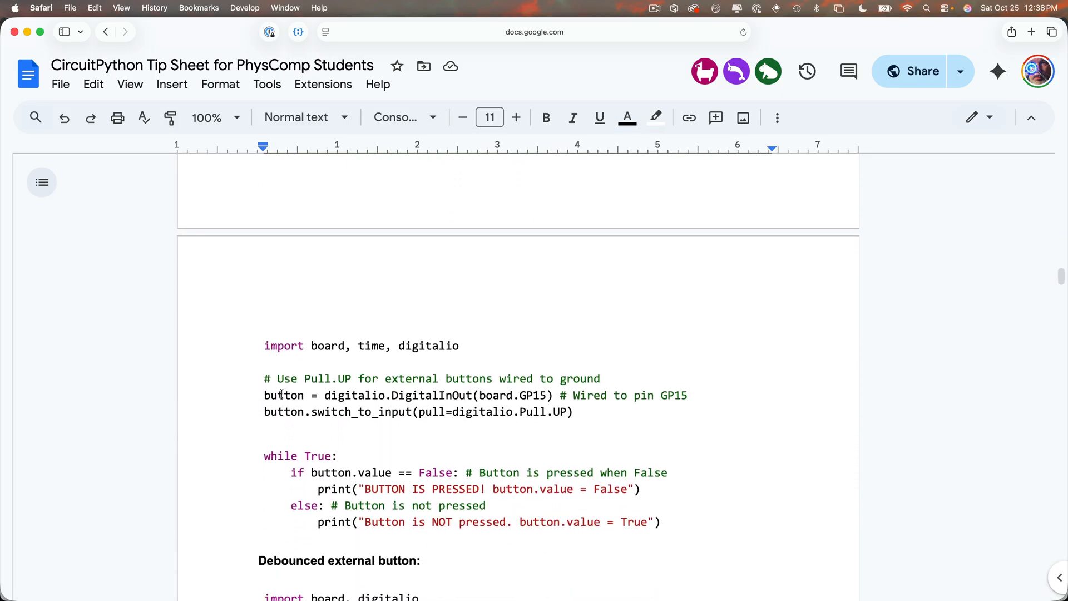
double_click(429, 344)
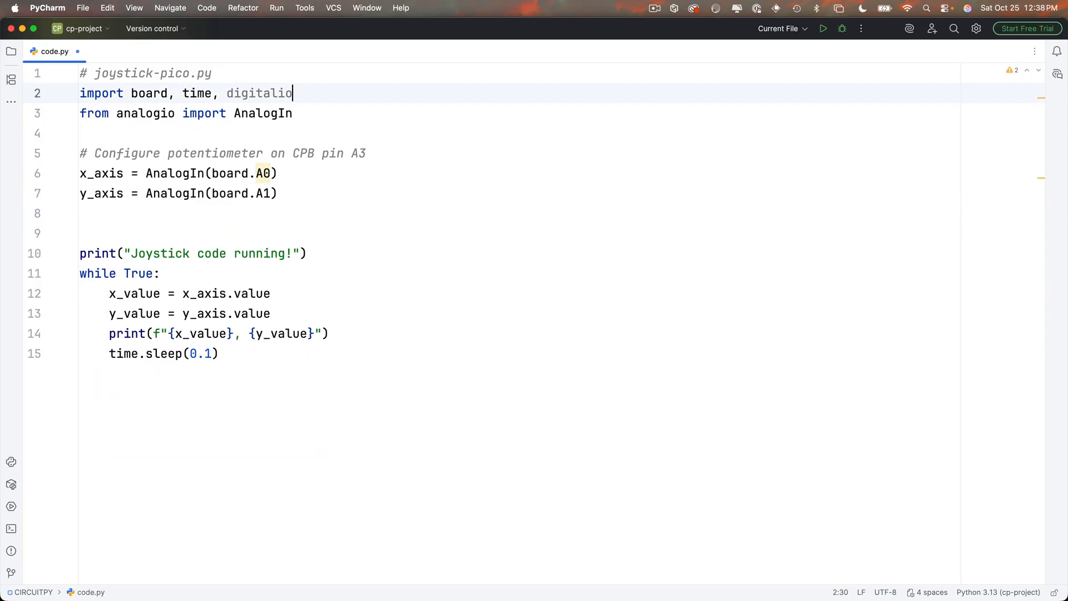
Add a button config comment with GP6 pull-up setup and a 'while button.value == False' loop.
type("# Configure button")
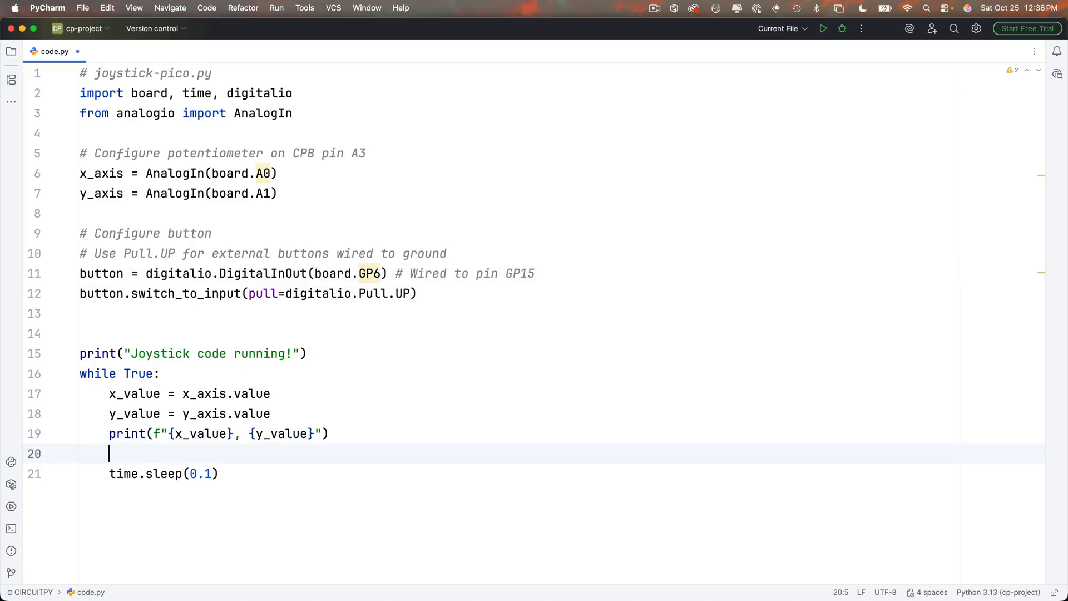
type("while button.value ==")
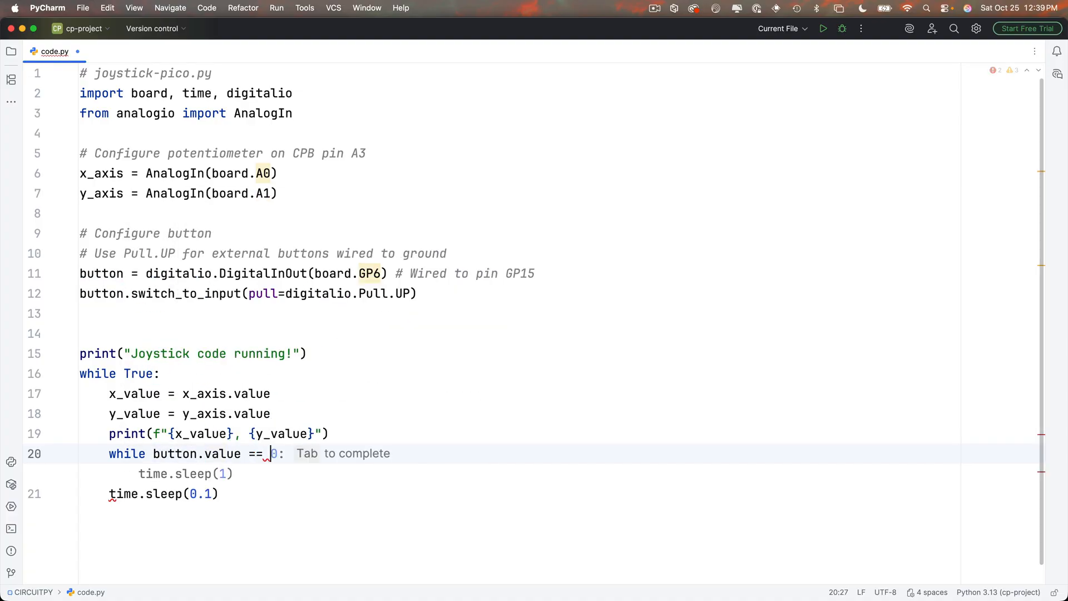
type("False:")
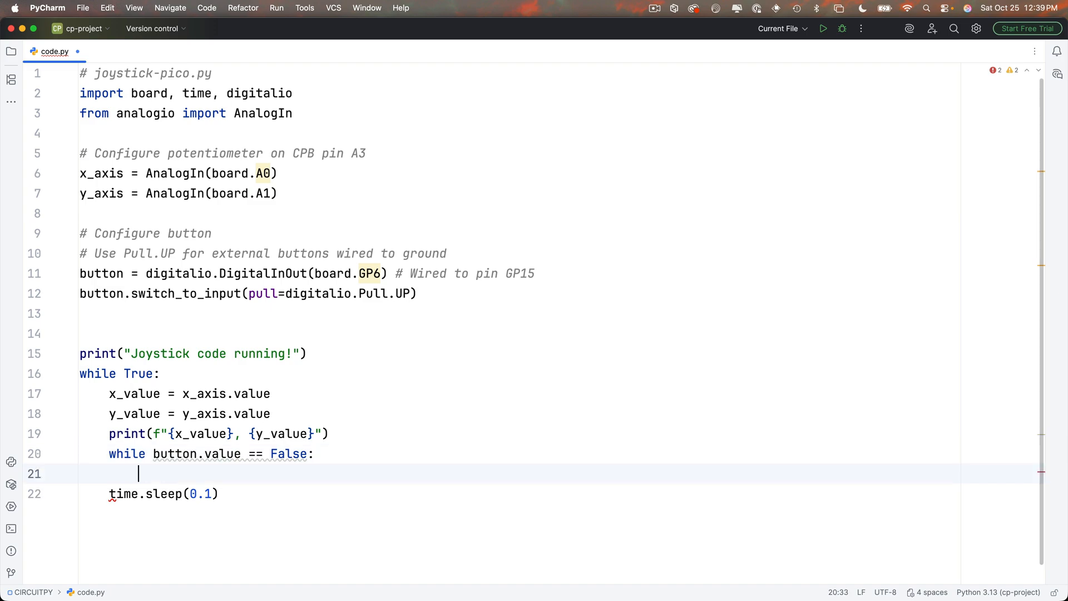
Inside the button loop, print a '*** Button Pressed at' message with the X/Y values.
left_click(138, 474)
type("print(f)")
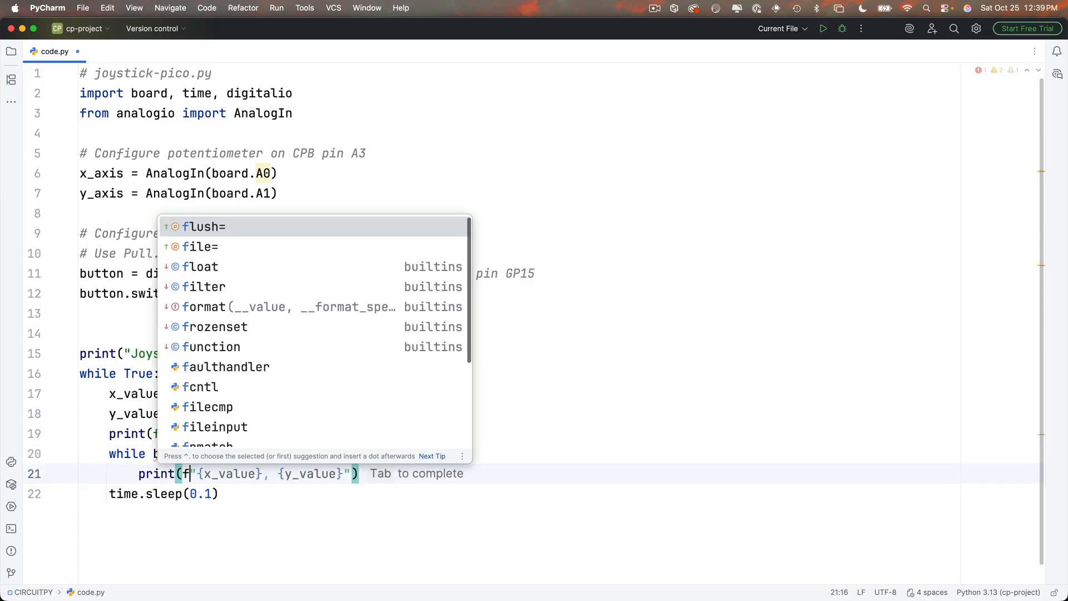
key("Escape")
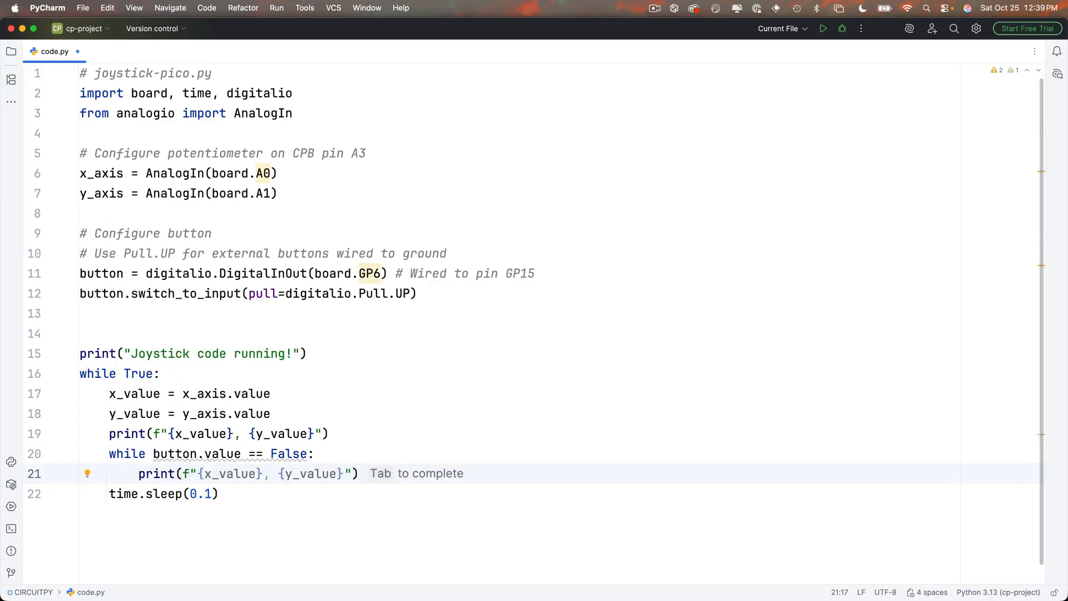
type("*** Button Pressed at: {x_value}, {y_value")
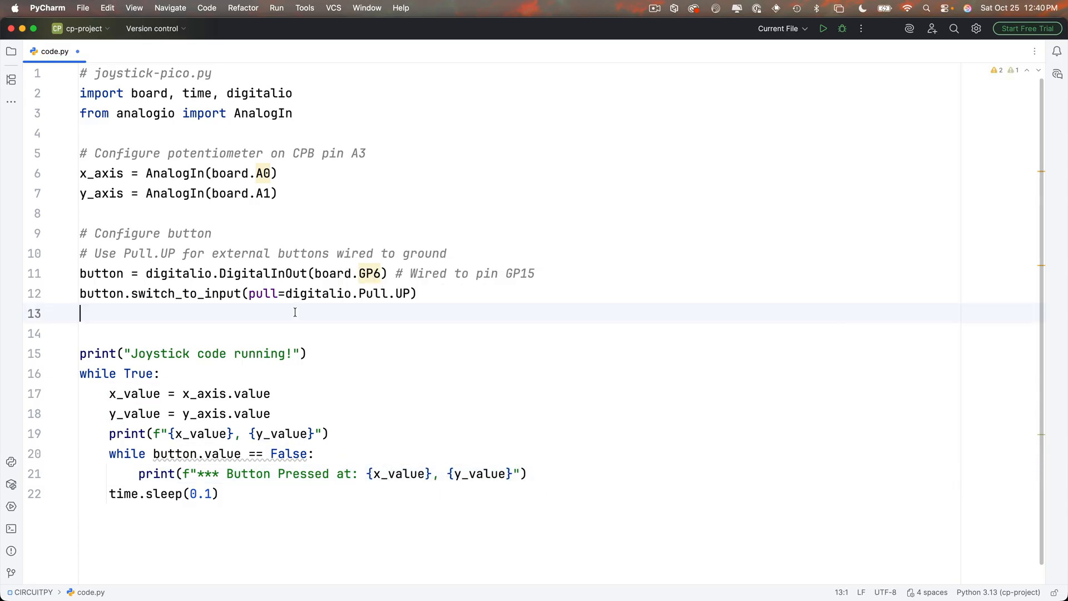
Connect to the Pico with 'tio /dev/tty.usbmodem2011201' in the Terminal to stream joystick readings.
left_click(11, 529)
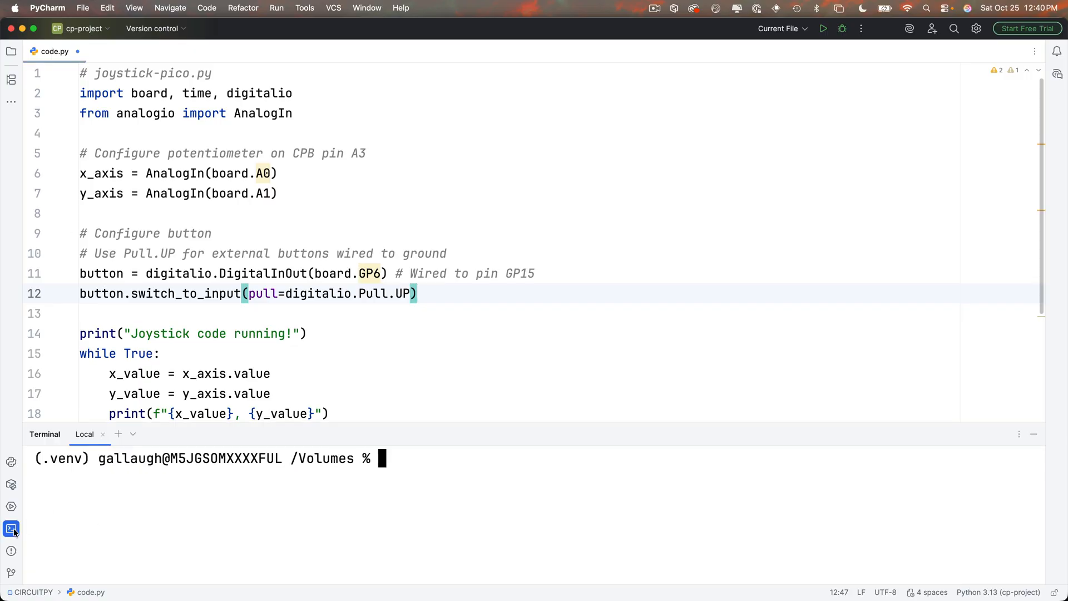
type("tio /dev/tty.usbmodem2011201")
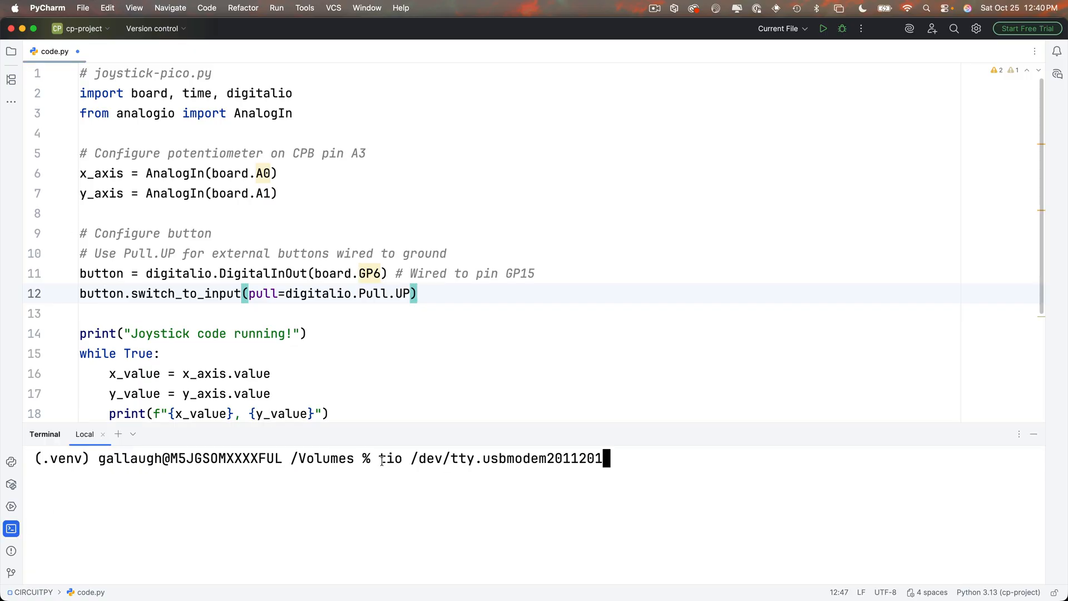
key("enter")
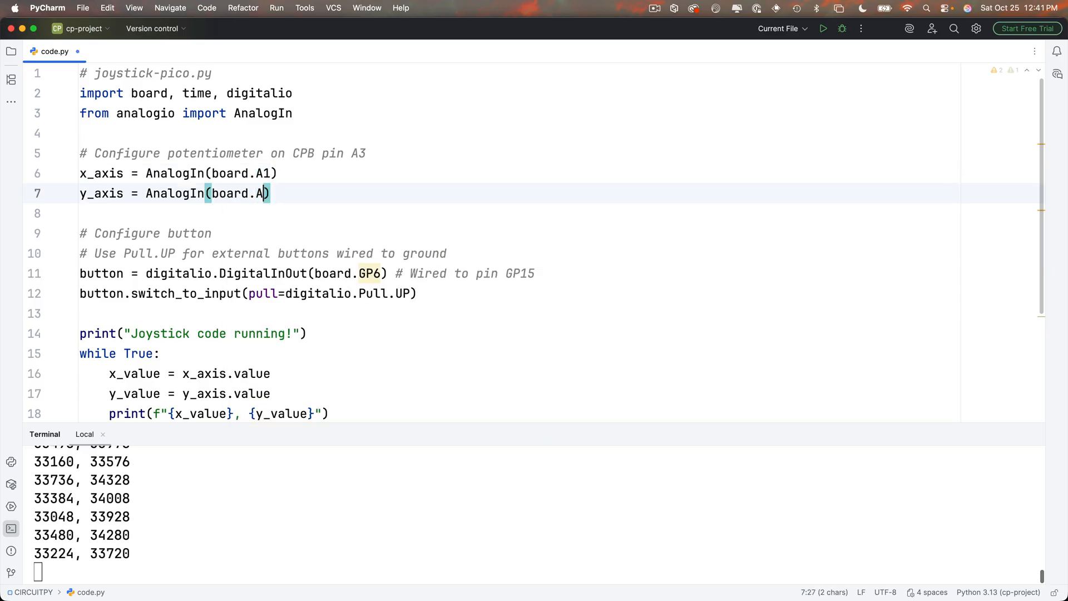
Swap the analog pins so x_axis reads A1 and y_axis reads A0.
type("0")
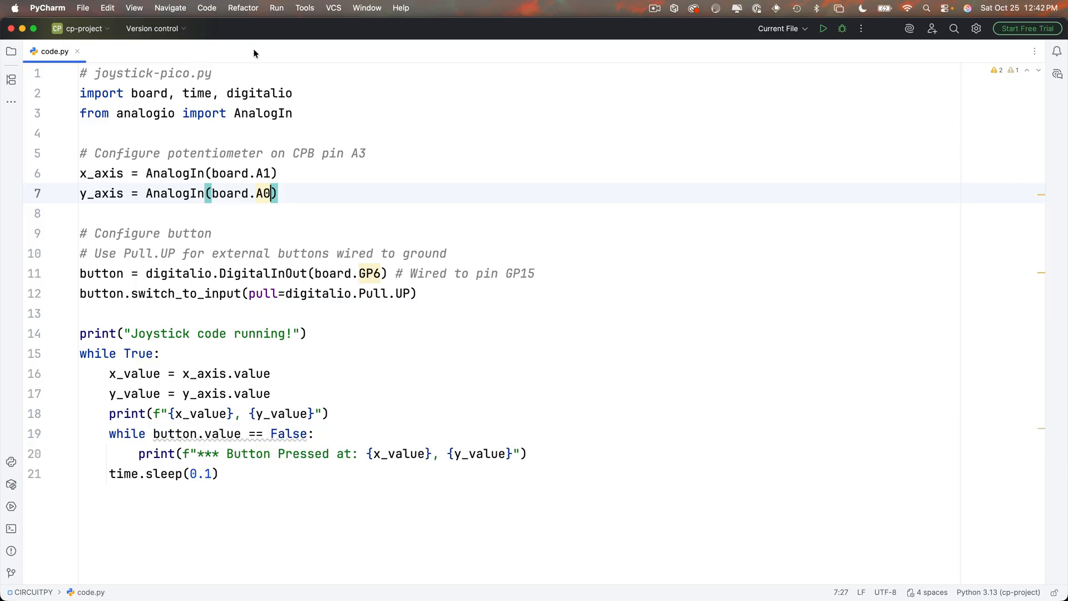
Start saving a copy of code.py as joystick-pico.py via File > Save As.
left_click(82, 8)
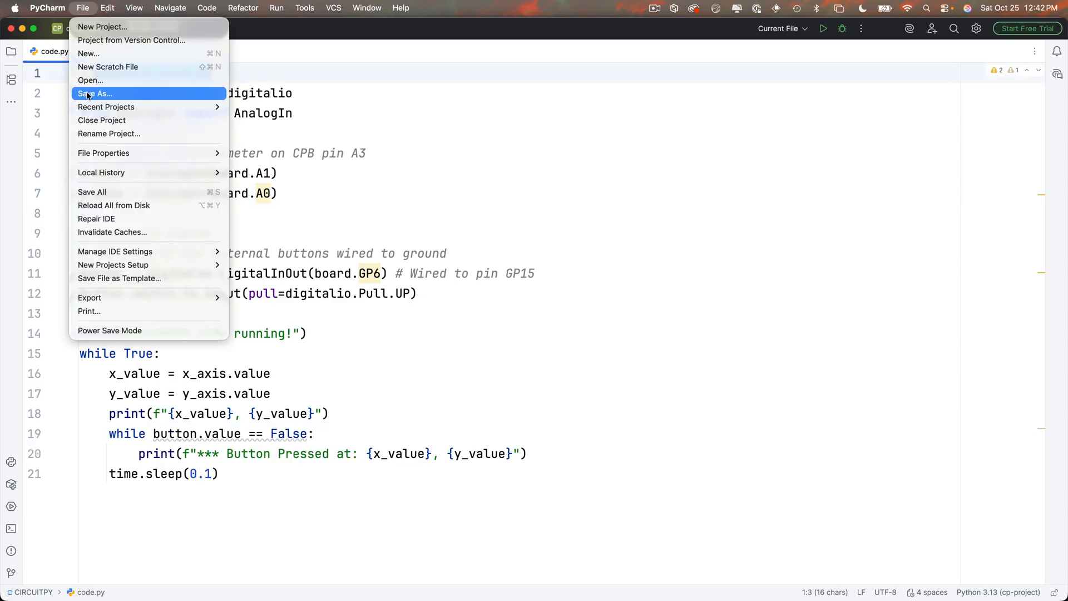
left_click(95, 93)
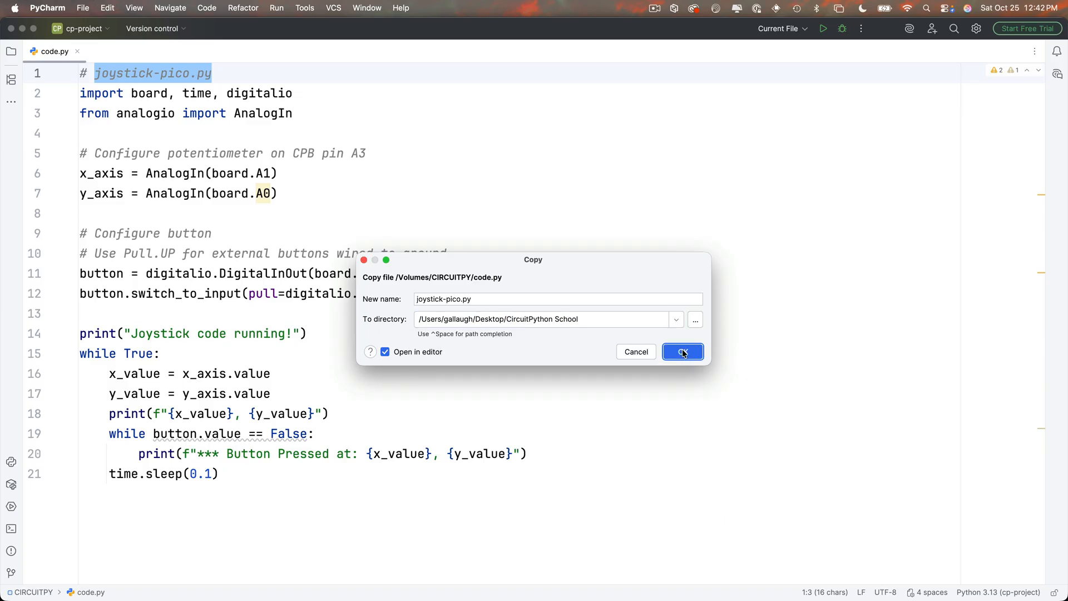